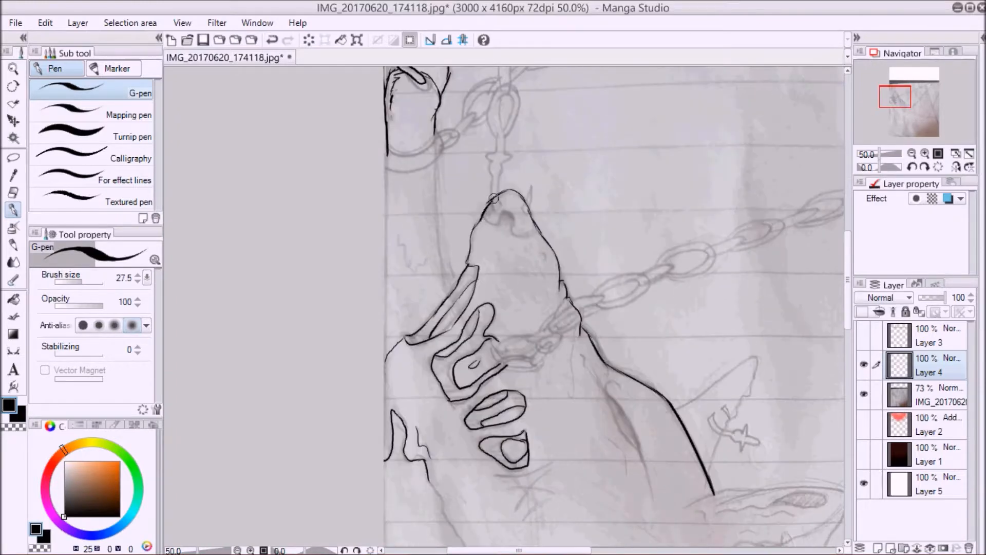
- Ink black outlines over the sketched paw fingers, muzzle edge and ear with the G-pen
scroll("down", 3)
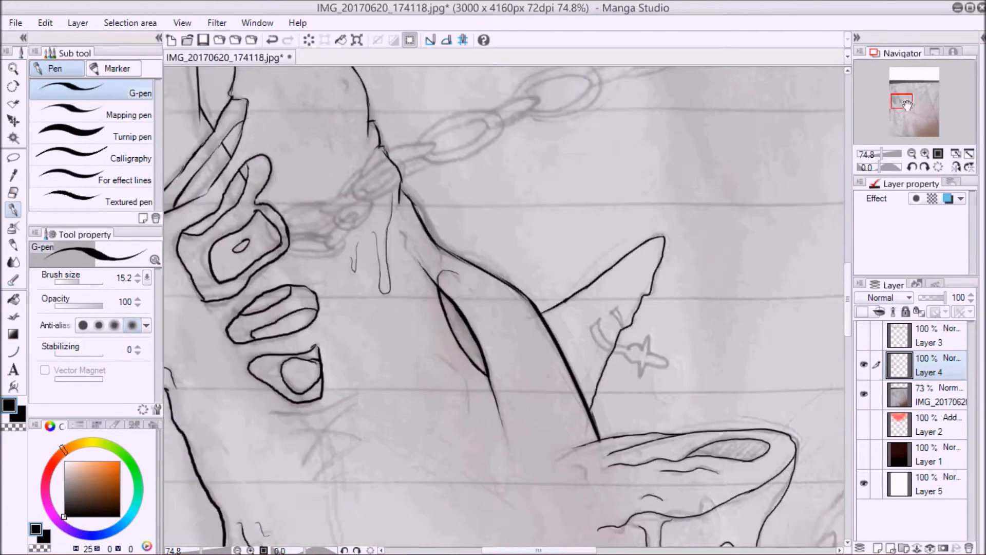
scroll("down", 3)
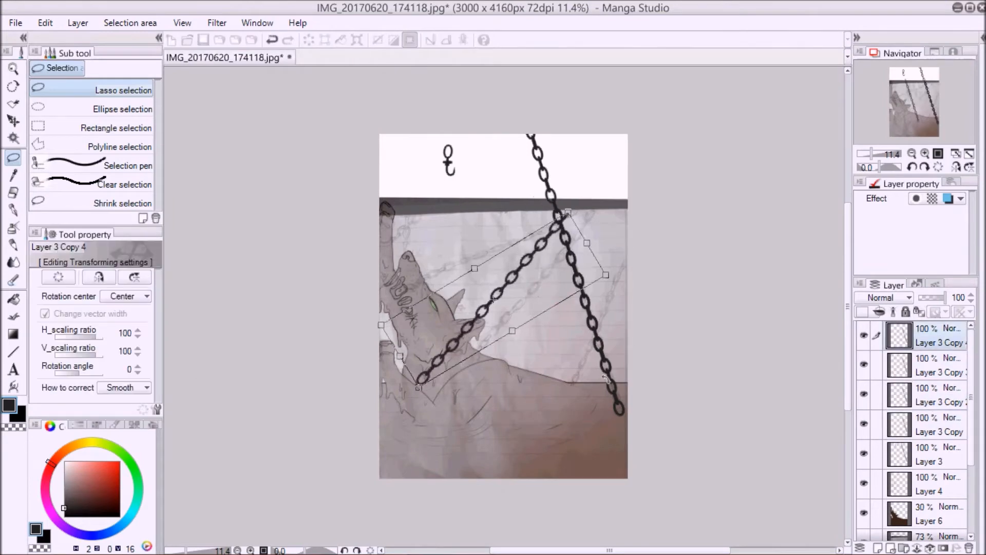
- Duplicate the chain layer and transform the copies to cross diagonally over the image
left_click(44, 23)
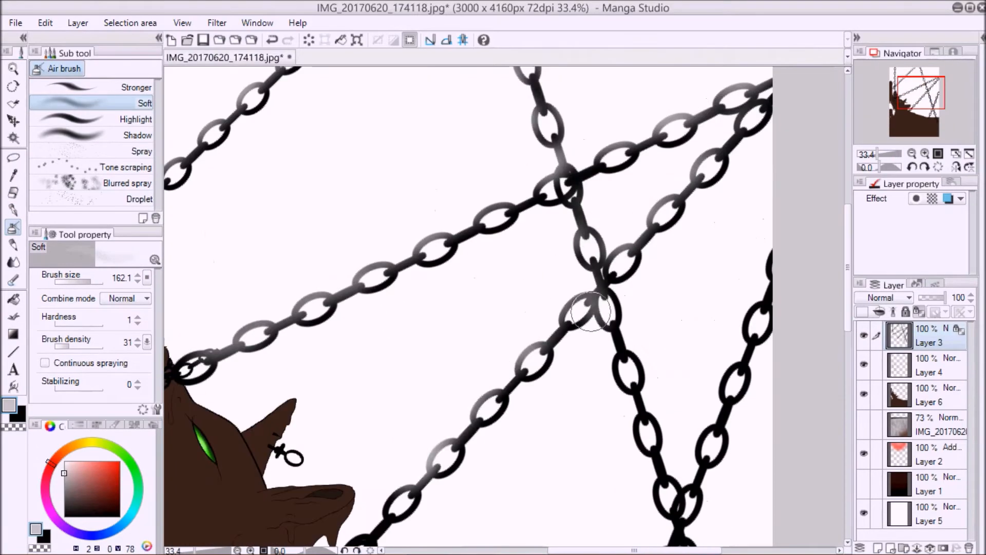
- Spray soft grey shading over the chain links with the Soft airbrush on Layer 3
left_click(45, 22)
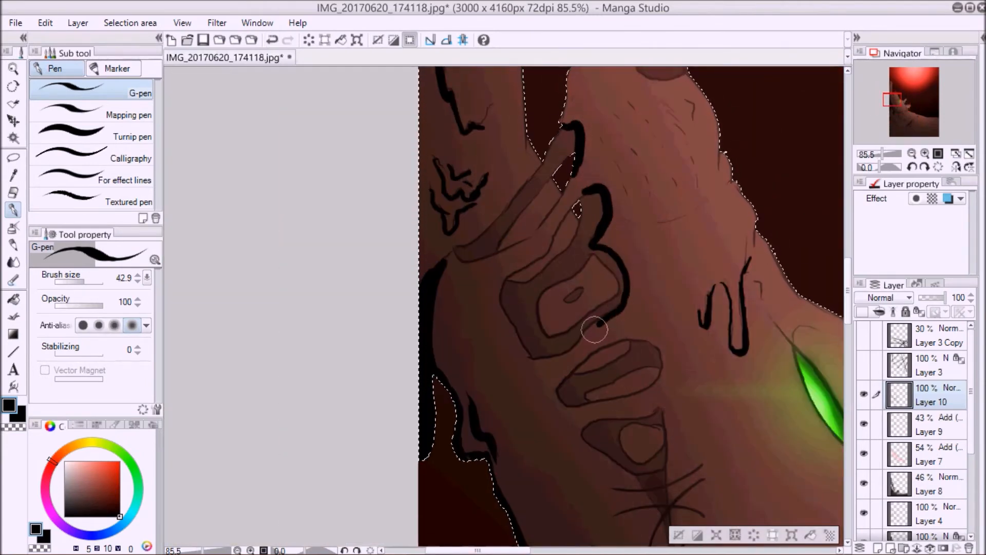
- Darken soft shading around the paw shapes, then switch to the Spray airbrush for the nose
left_click_drag(595, 330, 664, 353)
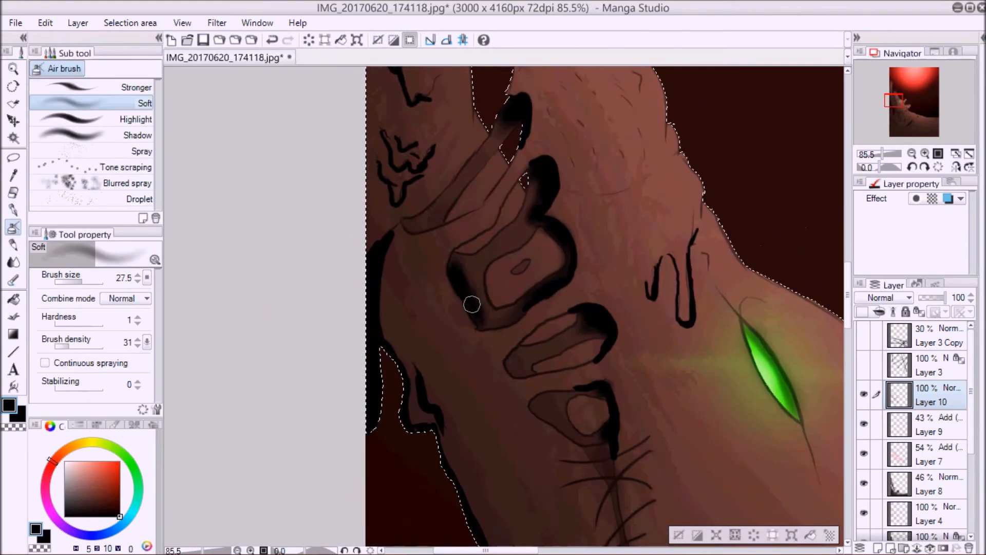
left_click(142, 151)
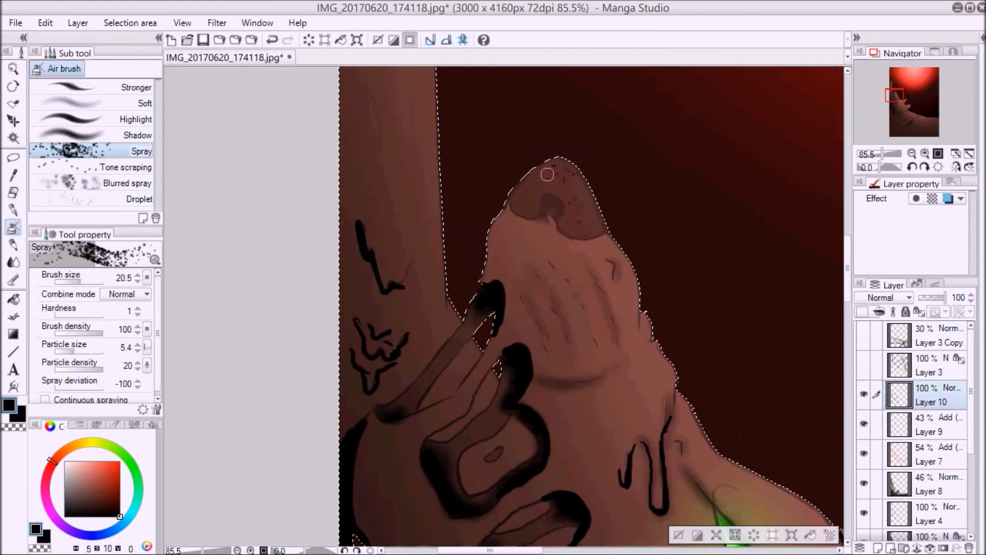